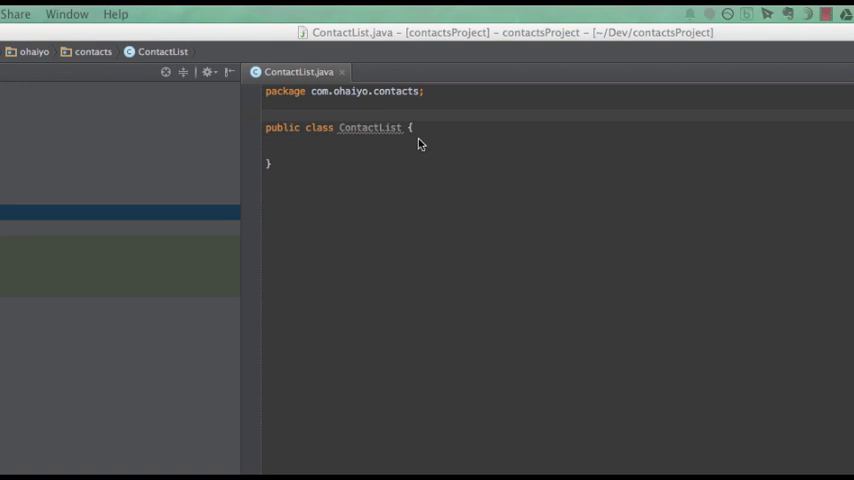
pyautogui.moveTo(430, 143)
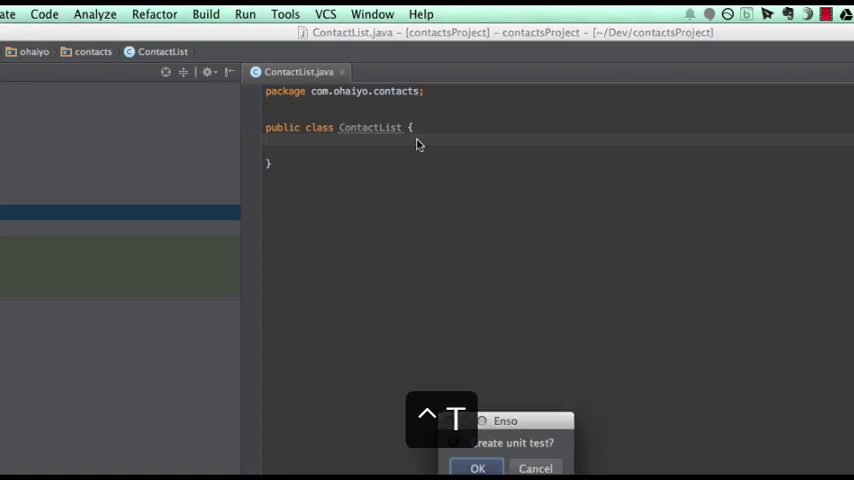
# - Confirm the test class, name the test findsUserSearchedForByName and declare contactList = new ContactList()
pyautogui.click(477, 468)
pyautogui.write('findsUser')
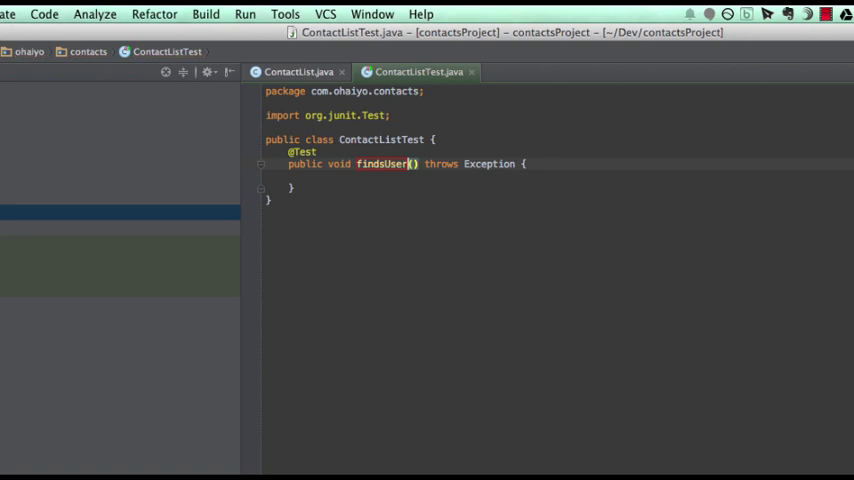
pyautogui.write('SearchedForByName')
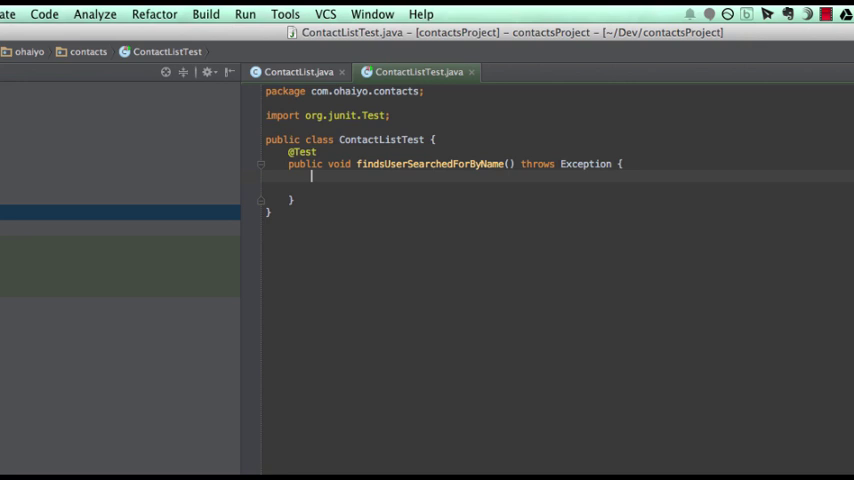
pyautogui.write('new ContactList();')
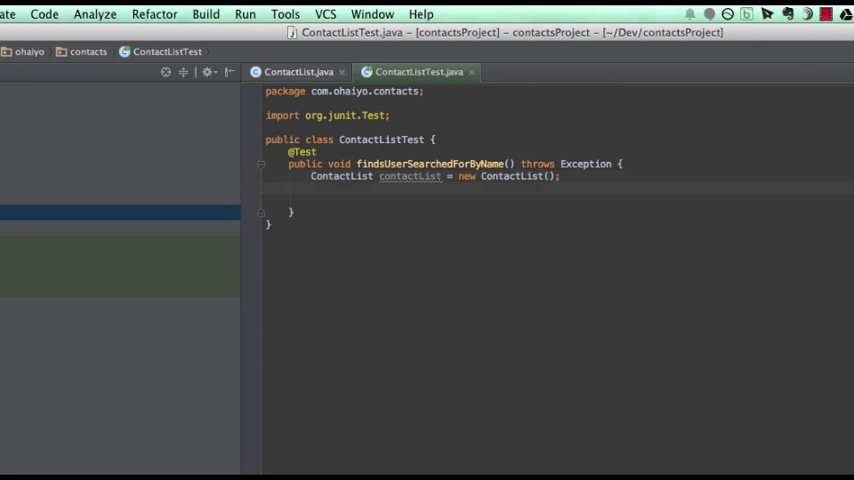
# - Write new Contact() in the test and create the missing Contact class from it
pyautogui.write('new Conta')
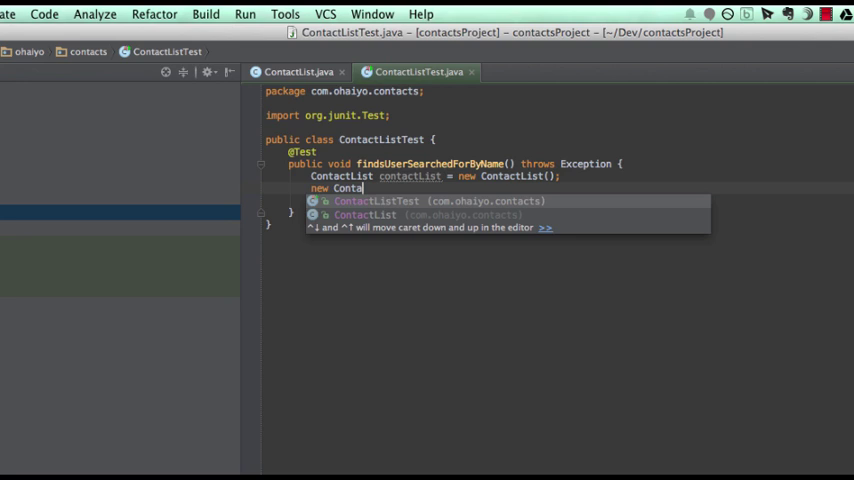
pyautogui.press('Tab')
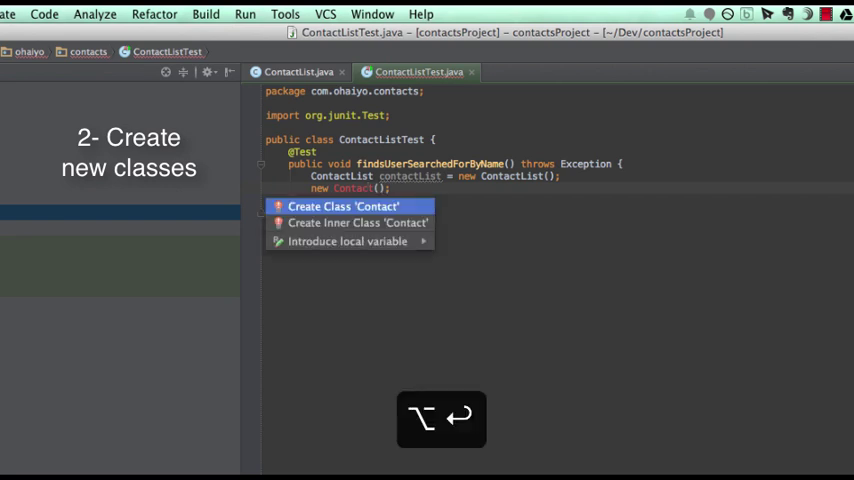
pyautogui.click(343, 206)
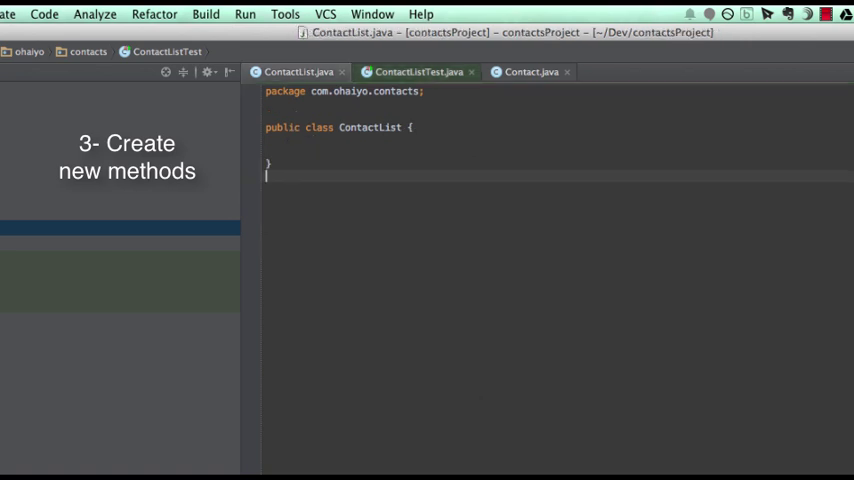
# - Create Contact mike and add it with contactList.add(mike)
pyautogui.write('pub')
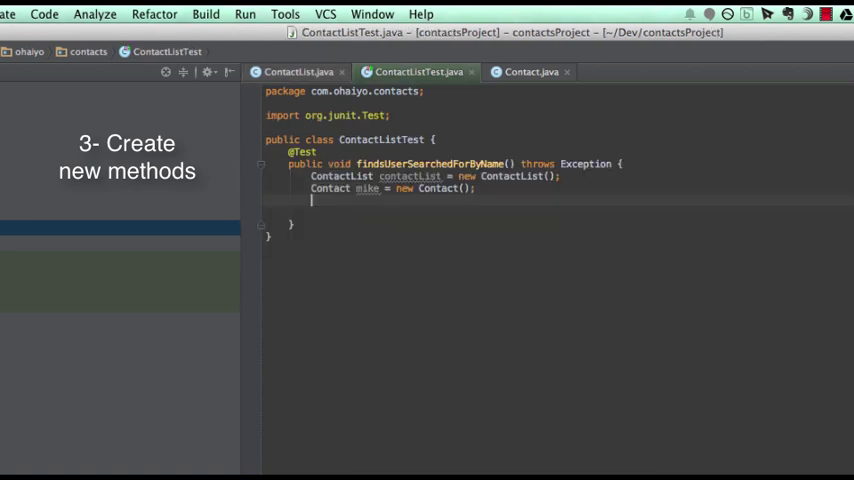
pyautogui.write('contactList.add')
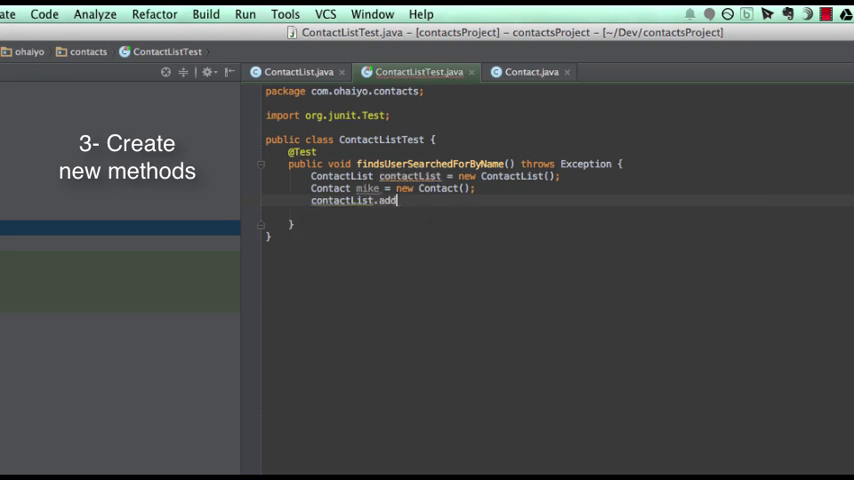
pyautogui.write('(mike);')
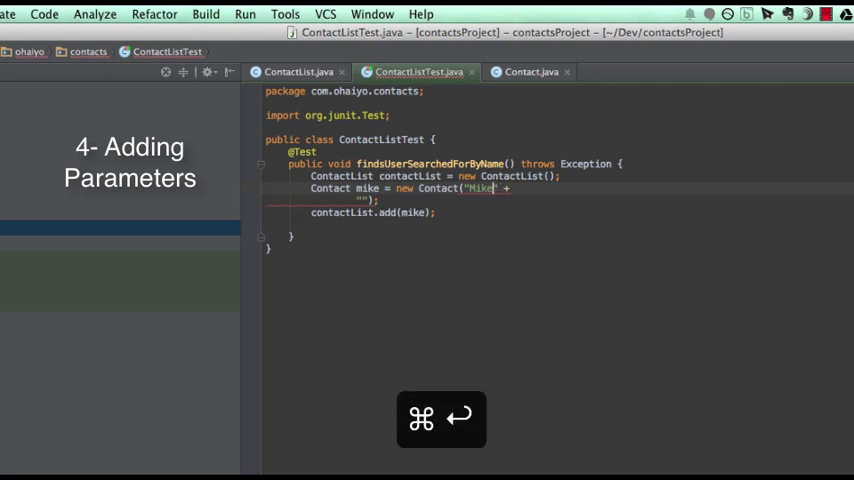
# - Create a Contact constructor taking the name so Contact("Mike") compiles
pyautogui.press('alt+enter')
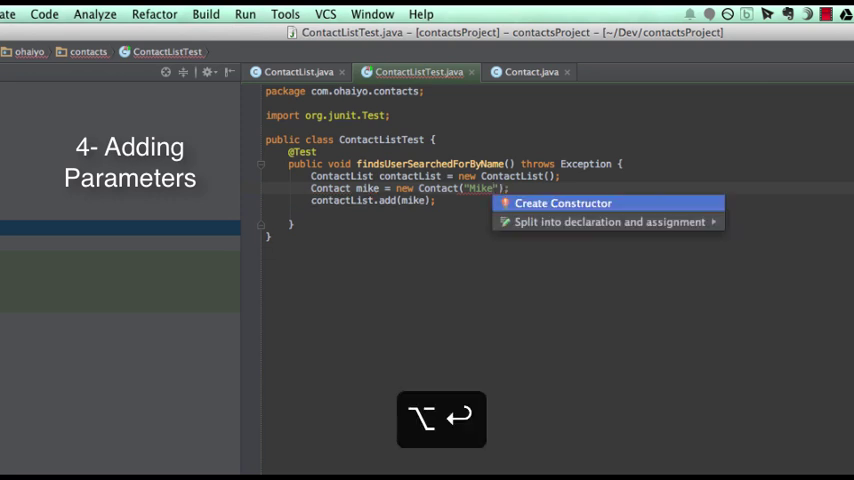
pyautogui.click(562, 203)
pyautogui.write('contactList')
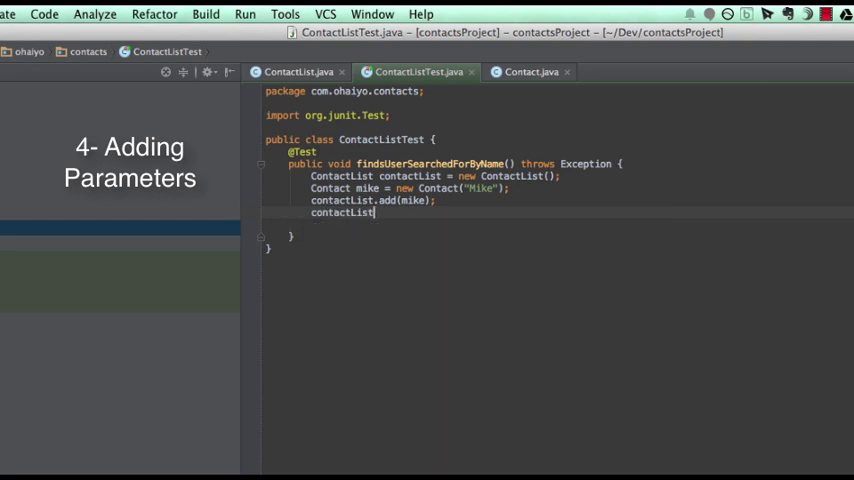
# - Add contactList.add(new Contact("Fred")) and similar lines, save, and start a ", 25" argument
pyautogui.write('.add(')
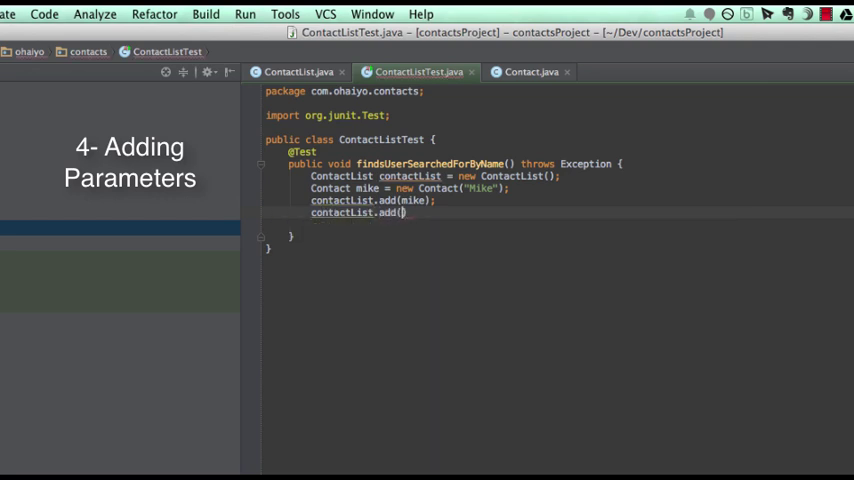
pyautogui.write('new Contact()')
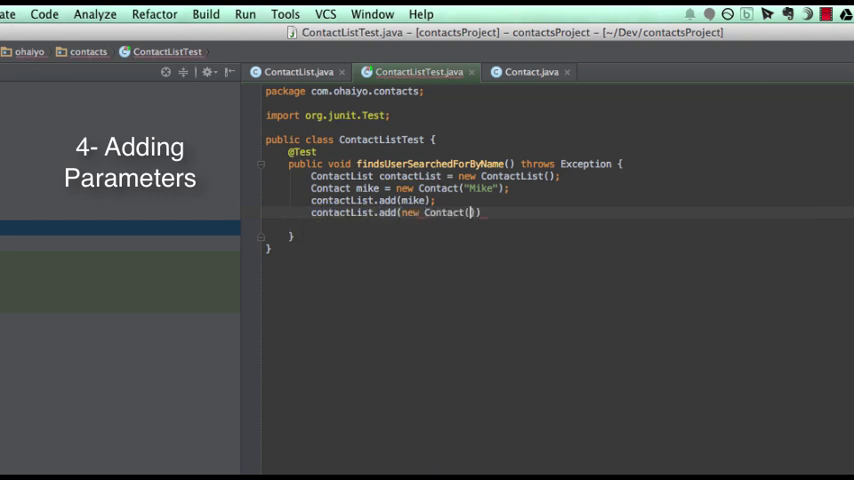
pyautogui.write('"')
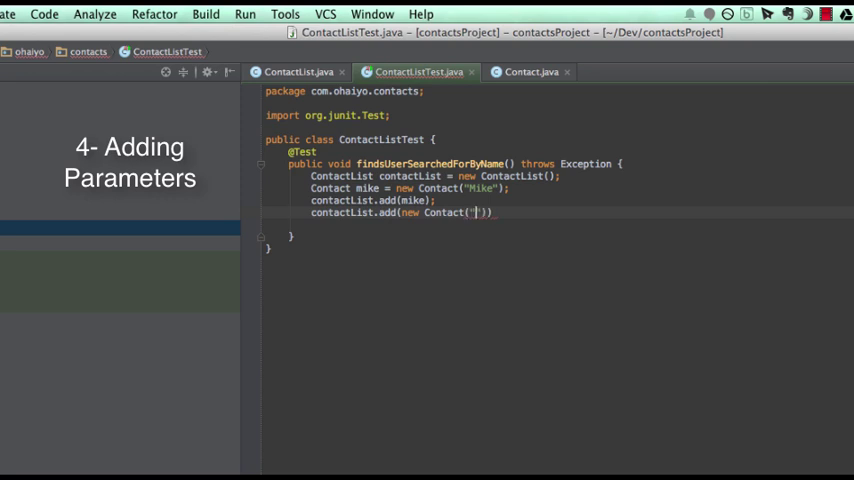
pyautogui.write('Fred')
pyautogui.write('contactList.add(new Contact("Jon"));')
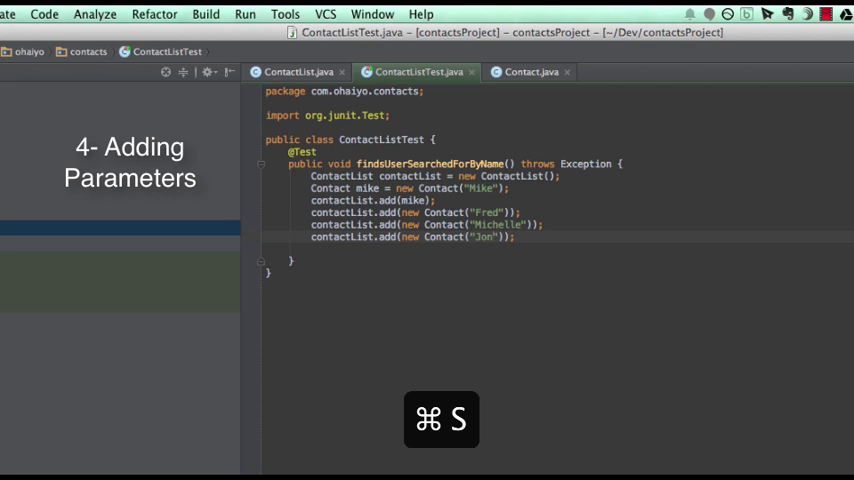
pyautogui.press('cmd+s')
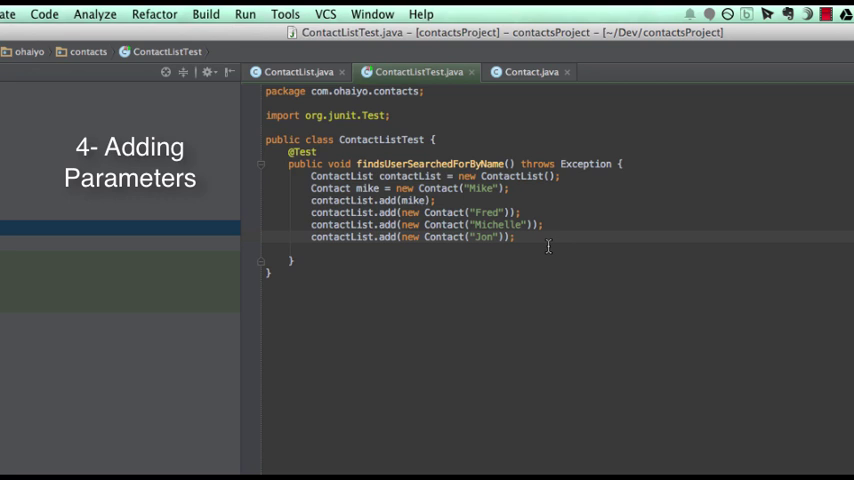
pyautogui.write(', 25')
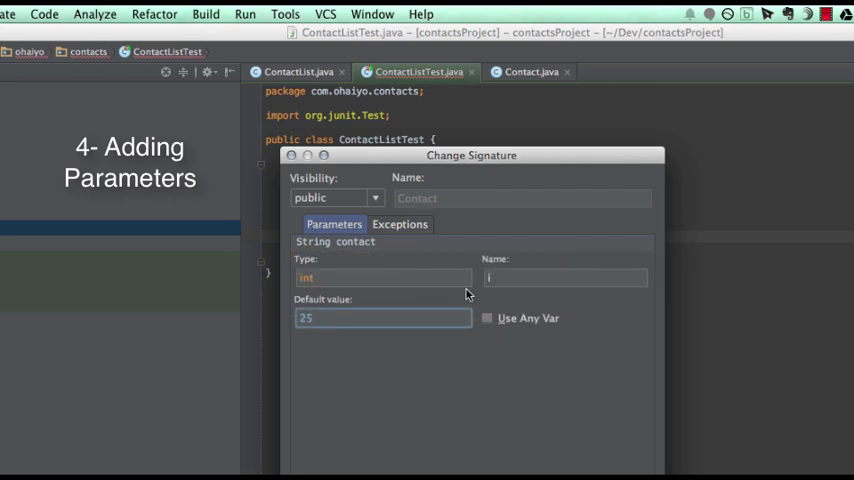
# - Name the new int constructor parameter age with default value 25
pyautogui.write('age')
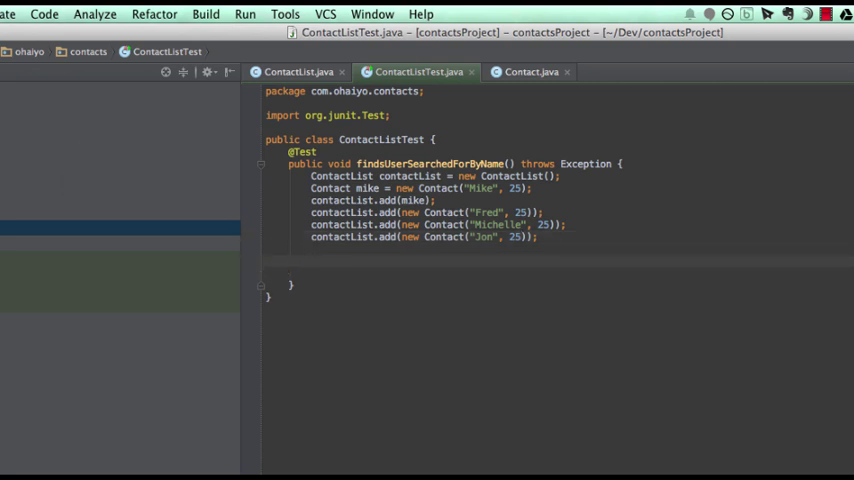
# - Call contactList.findByName("Mike") in the test
pyautogui.write('contactList')
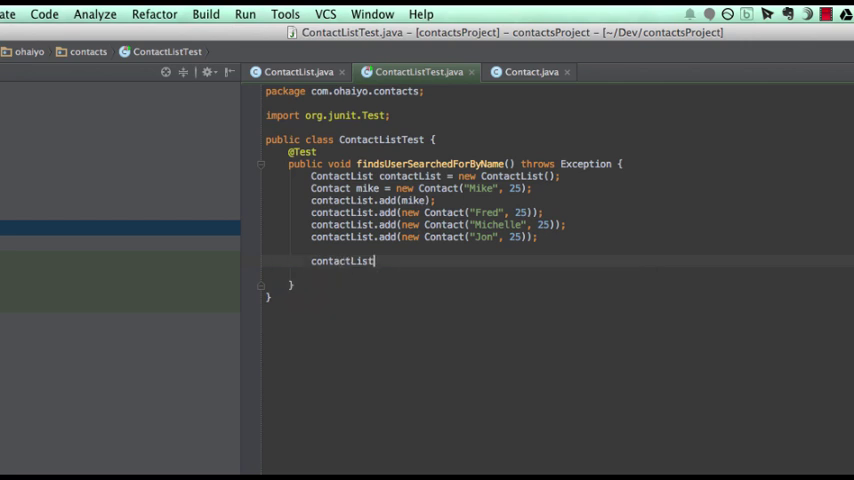
pyautogui.write('.findByName(')
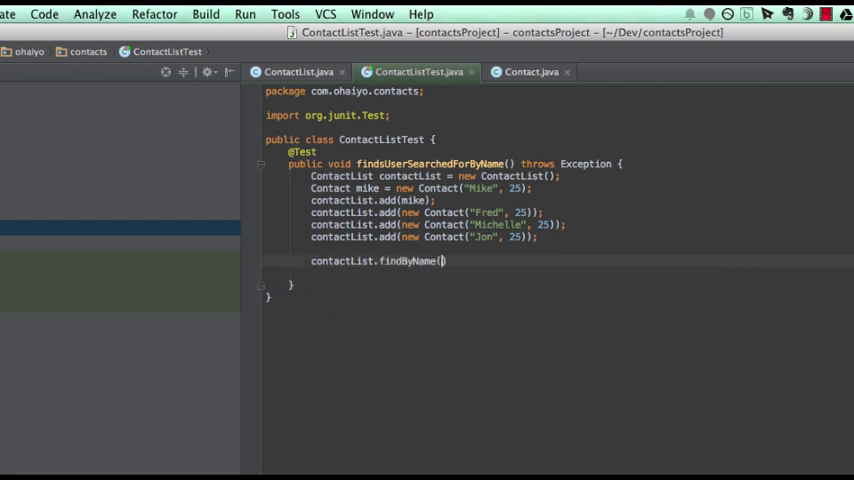
pyautogui.write('"Mike"')
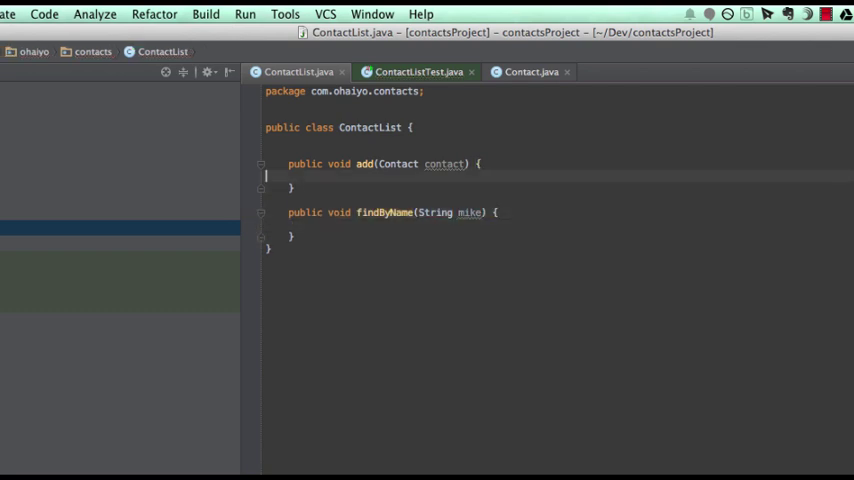
# - Write contacts.add(contact) in add, create the private List<Contact> contacts field, undoing a stray change
pyautogui.press('alt+Right')
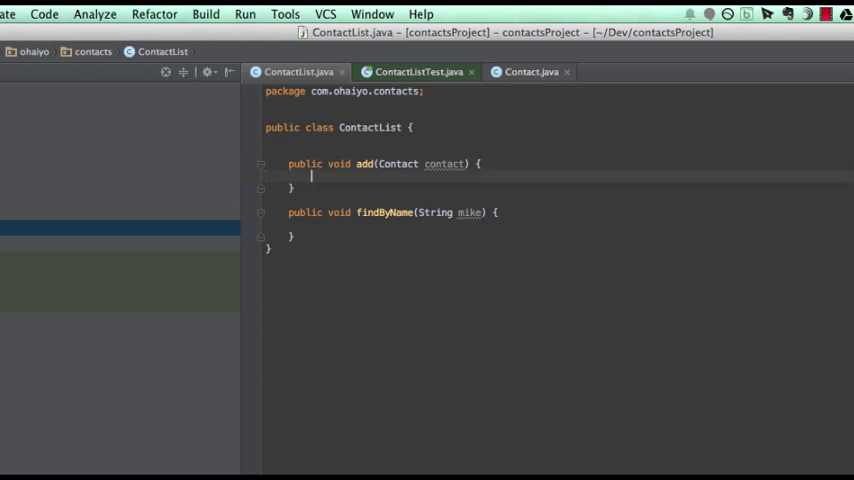
pyautogui.write('contacts.add(contact);')
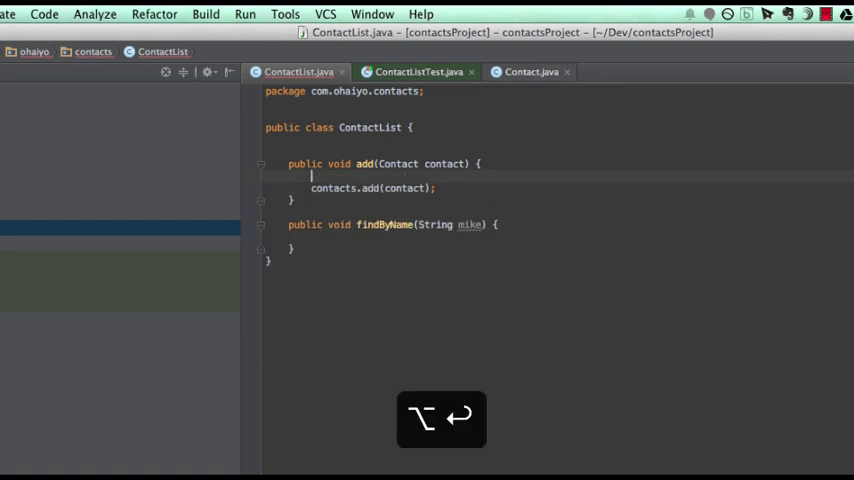
pyautogui.press('cmd+z')
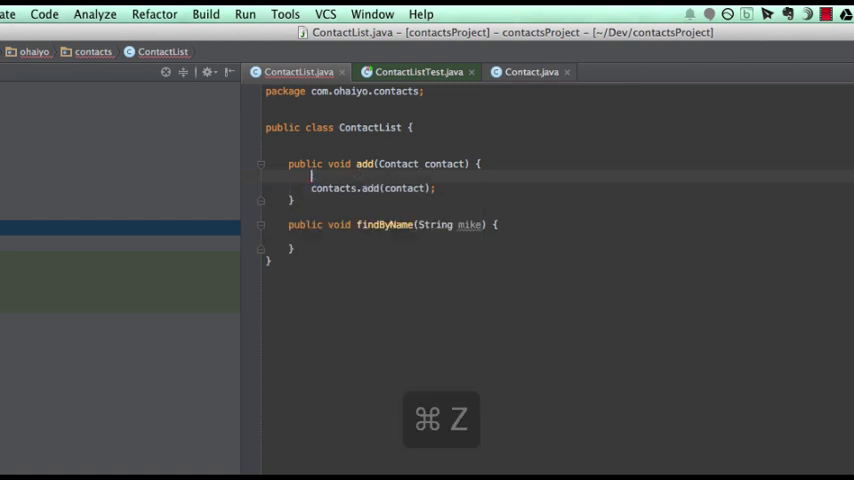
pyautogui.press('cmd+z')
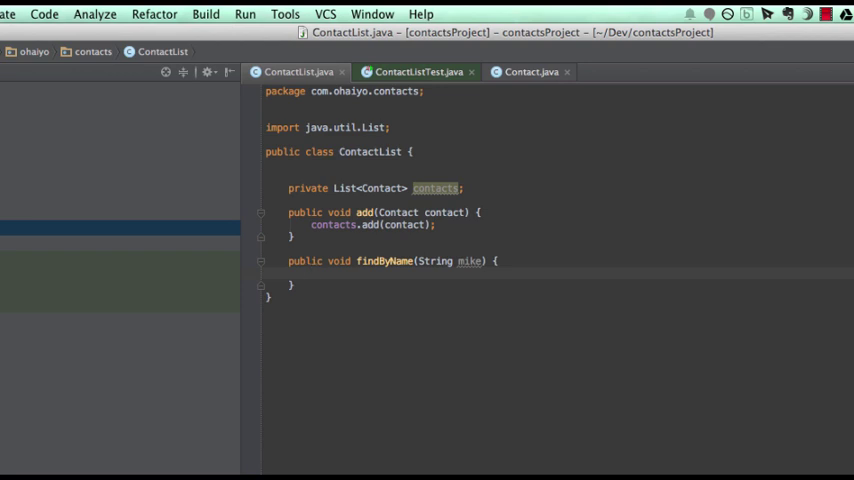
# - Expand the iter template into a for-each over each Contact in contacts inside findByName
pyautogui.write('iter')
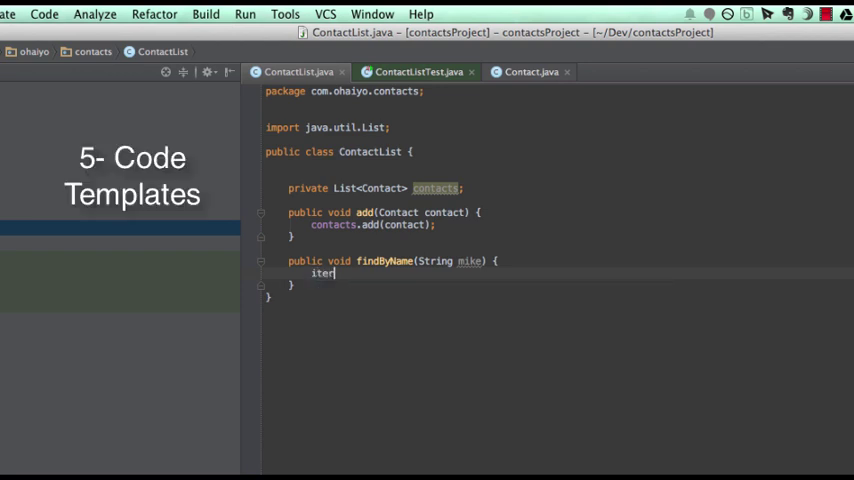
pyautogui.press('Tab')
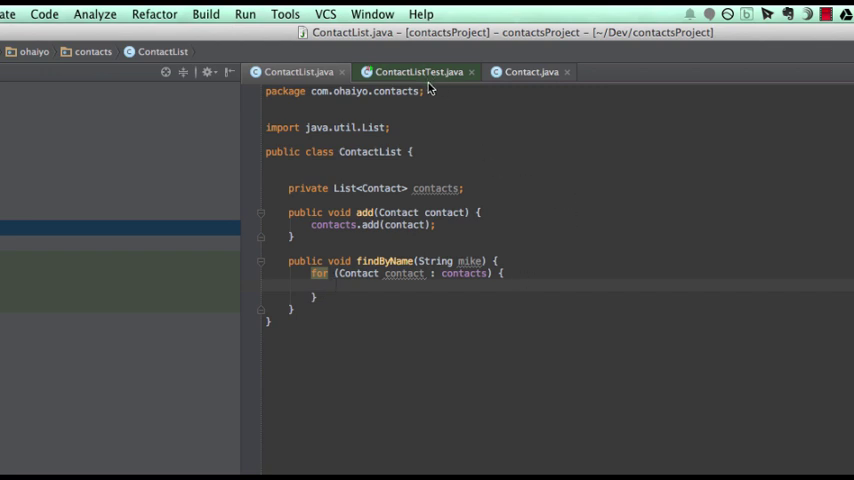
pyautogui.moveTo(485, 120)
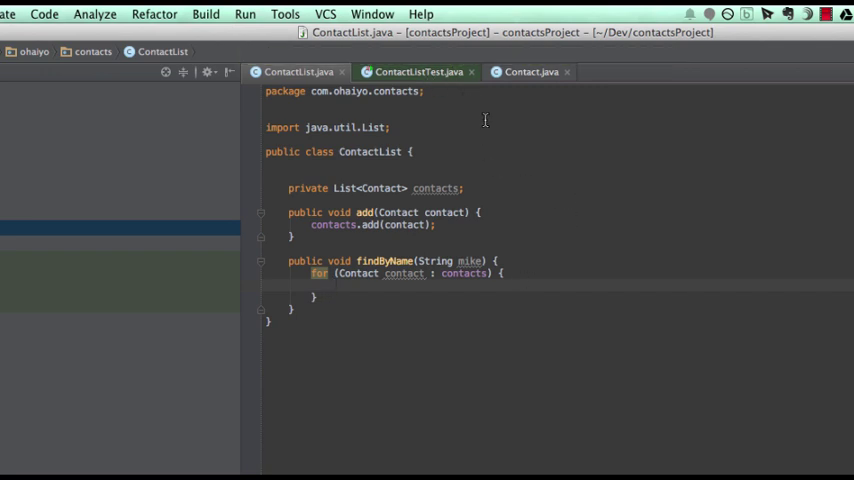
# - In Contact.java, bind the contact and age constructor parameters to new final fields after undoing a single-field fix
pyautogui.click(531, 71)
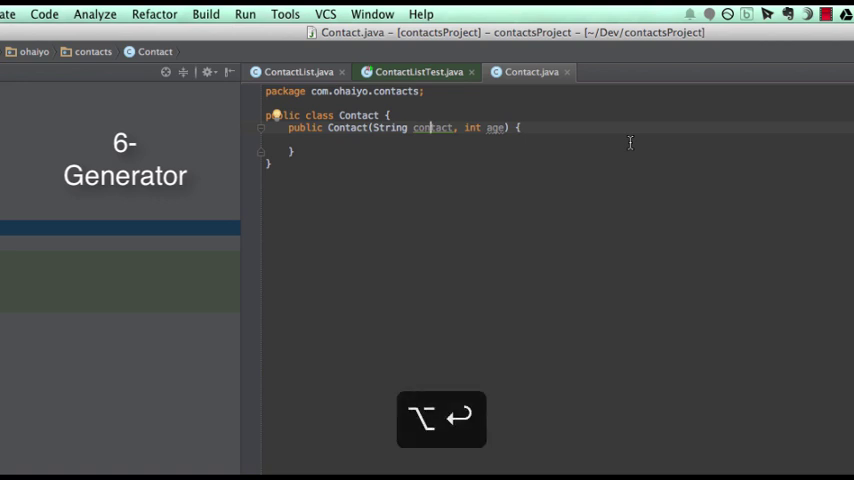
pyautogui.press('alt+enter')
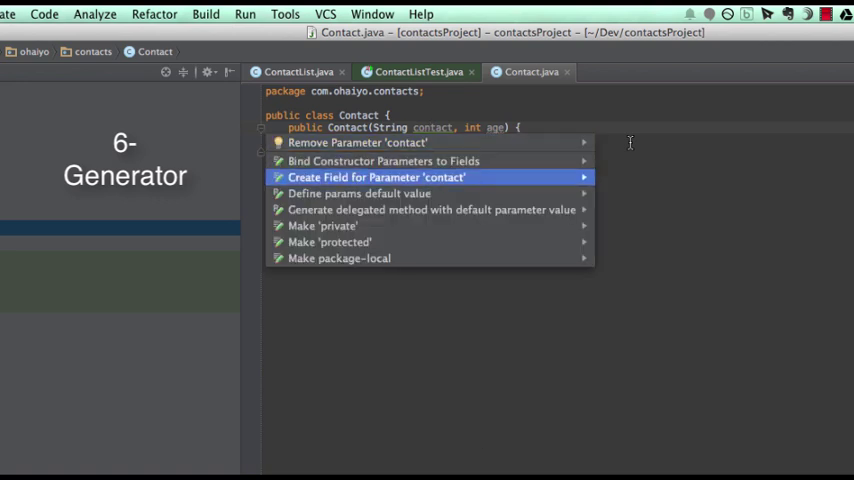
pyautogui.click(377, 177)
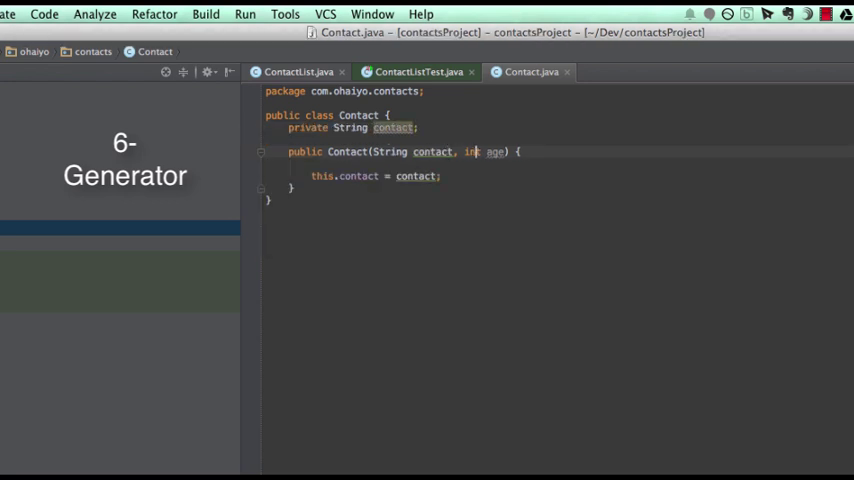
pyautogui.press('cmd+z')
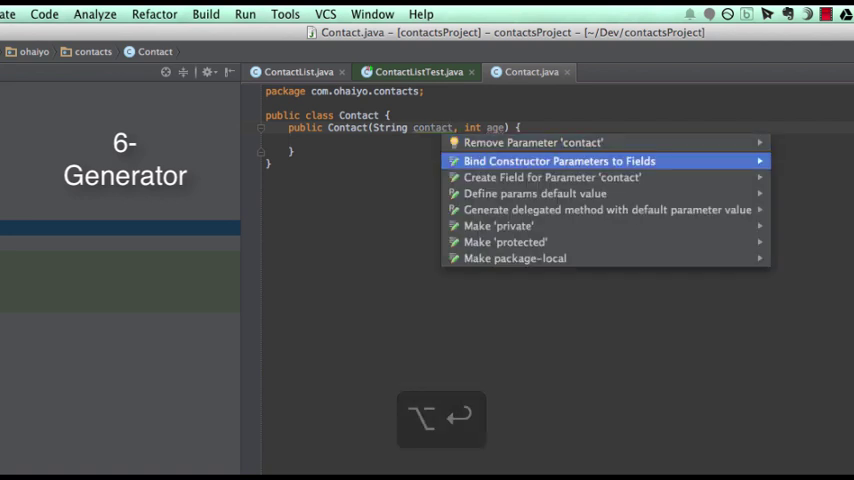
pyautogui.click(557, 161)
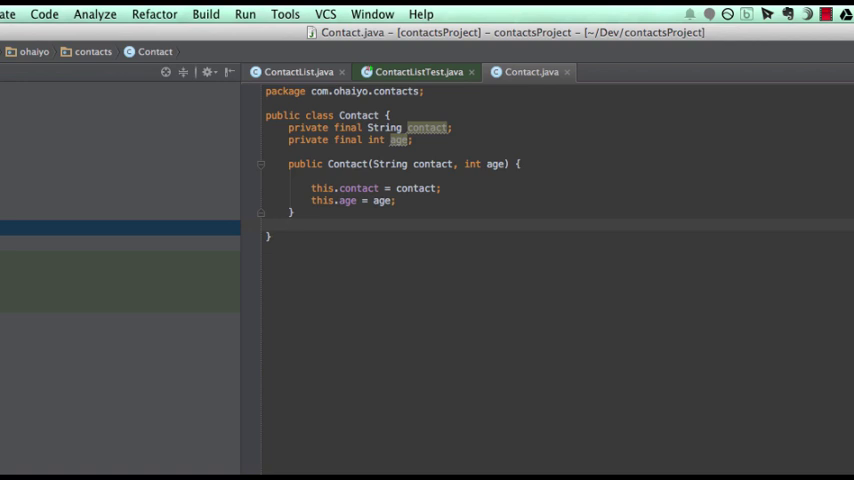
# - Generate getContact and getAge getters in Contact, then return to ContactList
pyautogui.press('ctrl+n')
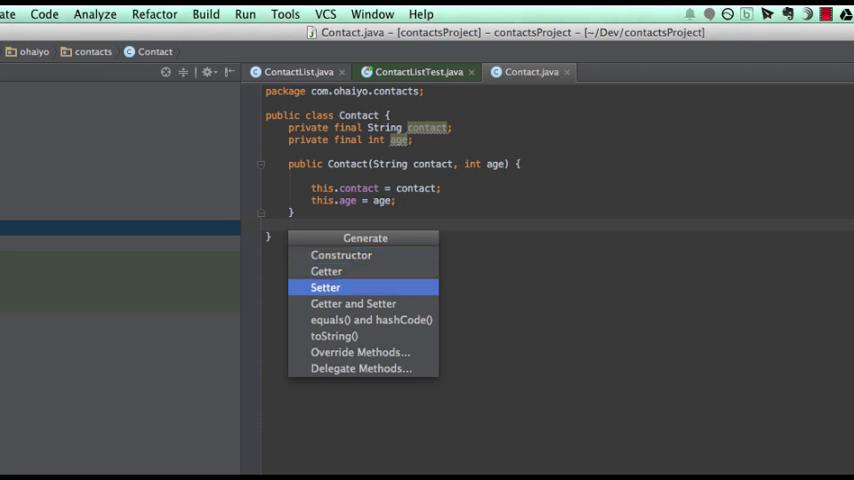
pyautogui.moveTo(326, 271)
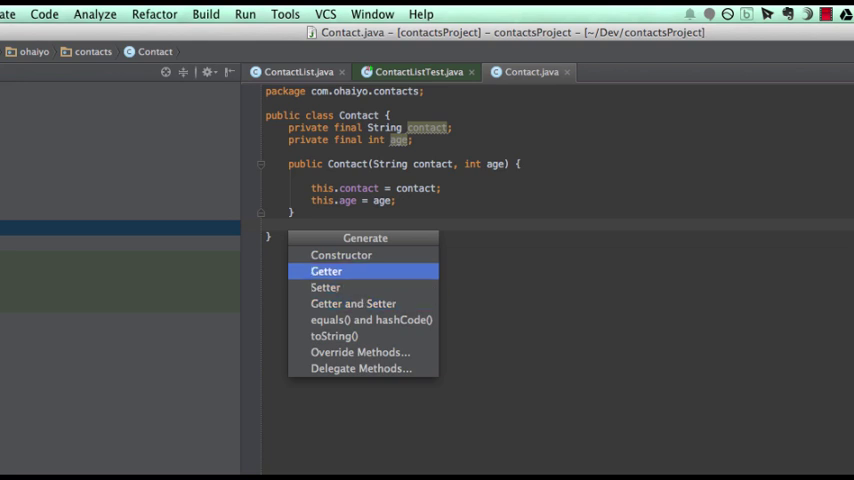
pyautogui.click(326, 271)
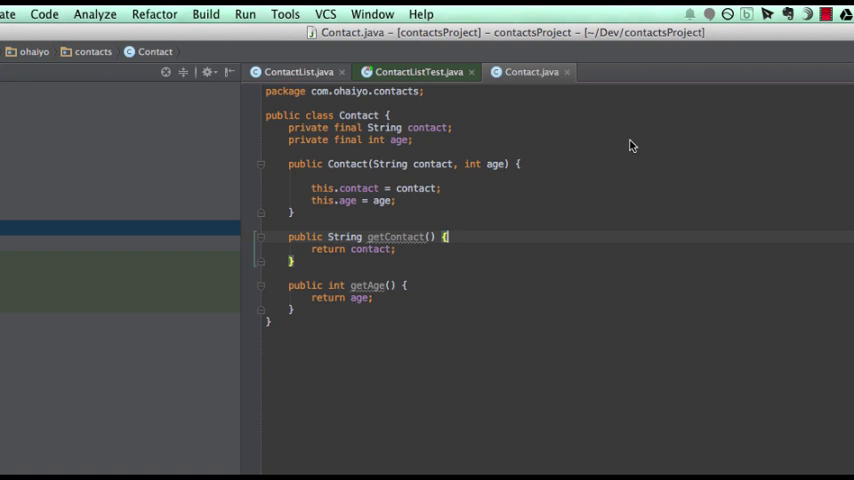
pyautogui.press('cmd+e')
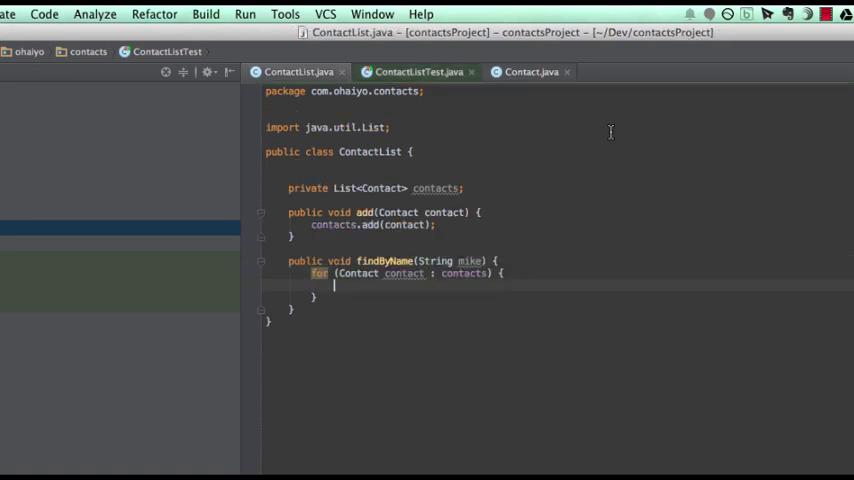
# - Call contact.getName() in the findByName loop, renaming getContact to getName via Shift+F6
pyautogui.write('contact.getContact(')
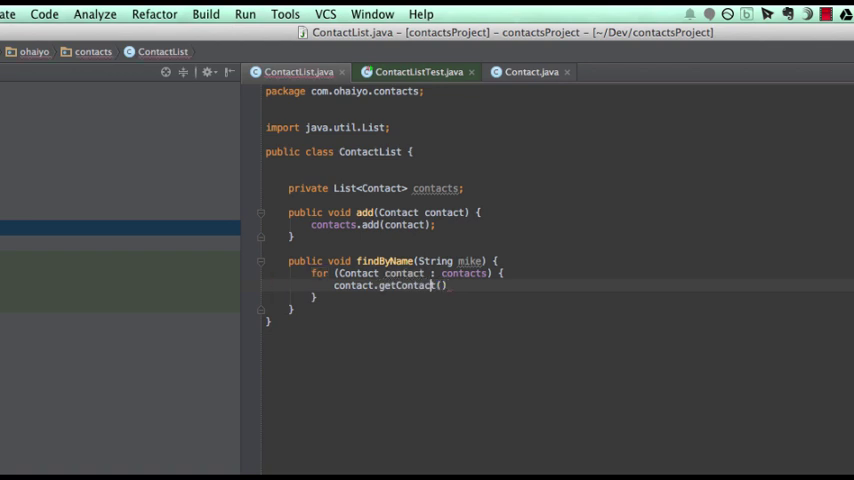
pyautogui.press('shift+f6')
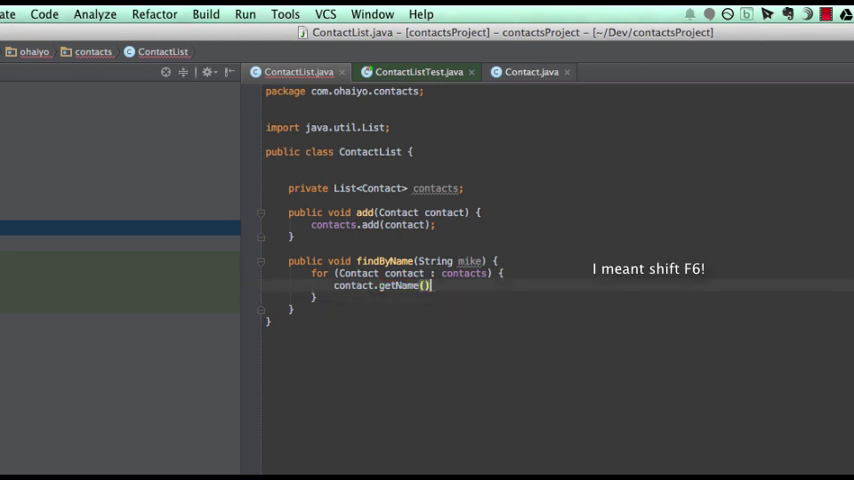
pyautogui.write('.')
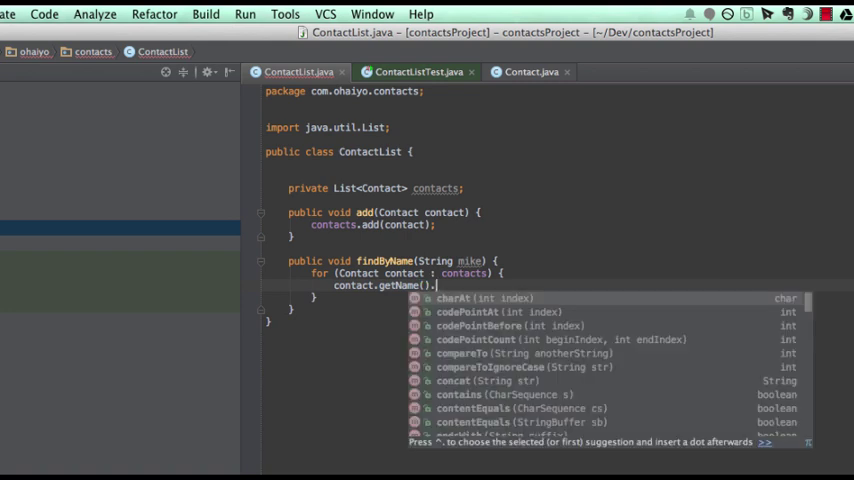
pyautogui.write('eq')
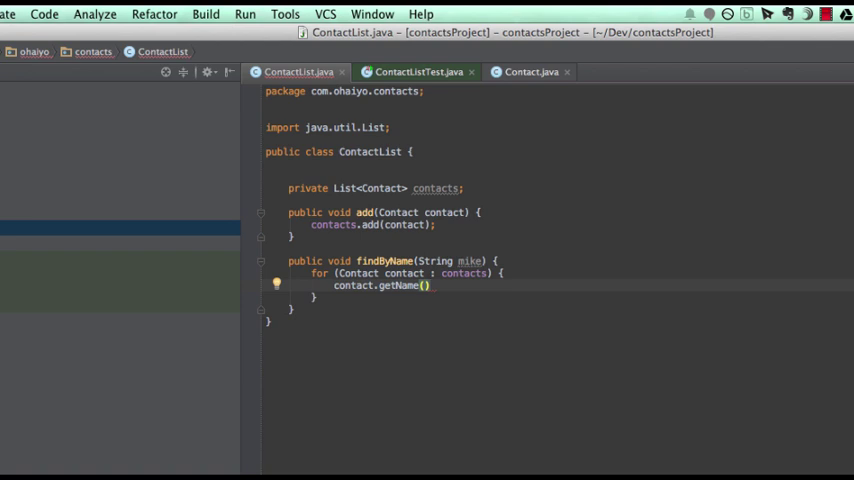
pyautogui.moveTo(610, 131)
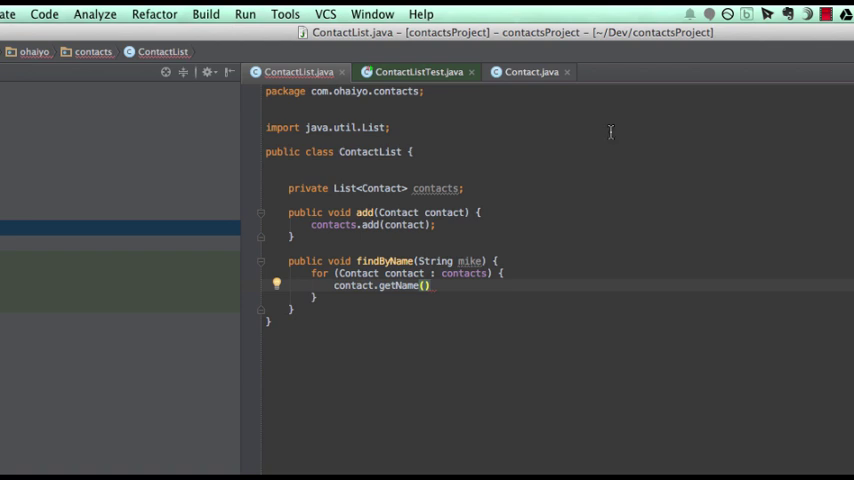